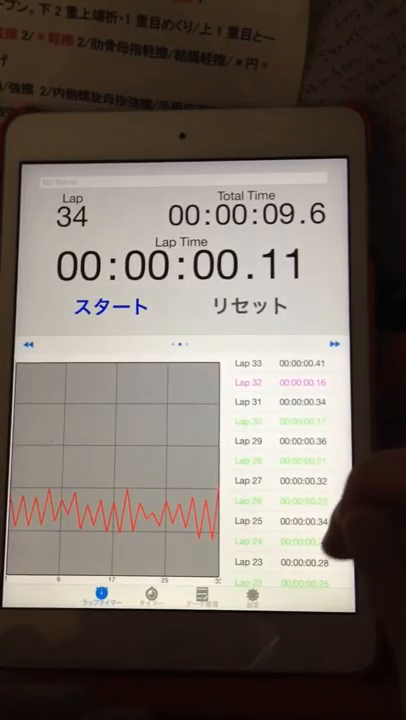
{"action": "scroll", "scroll_direction": "down", "scroll_amount": 3}
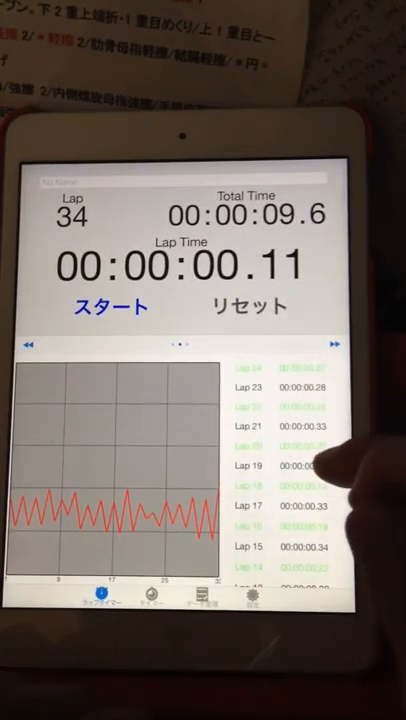
{"action": "scroll", "scroll_direction": "down", "scroll_amount": 3}
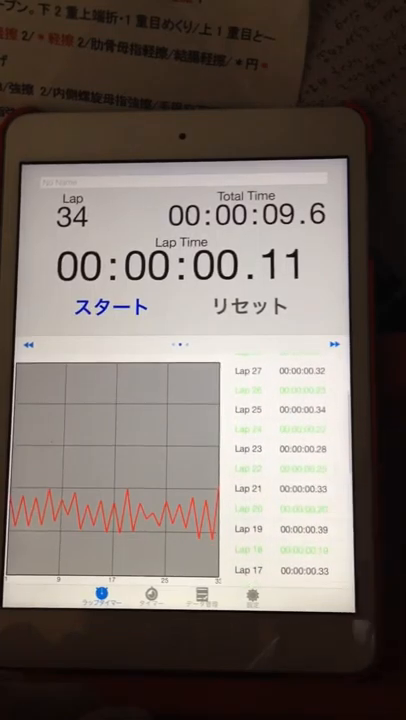